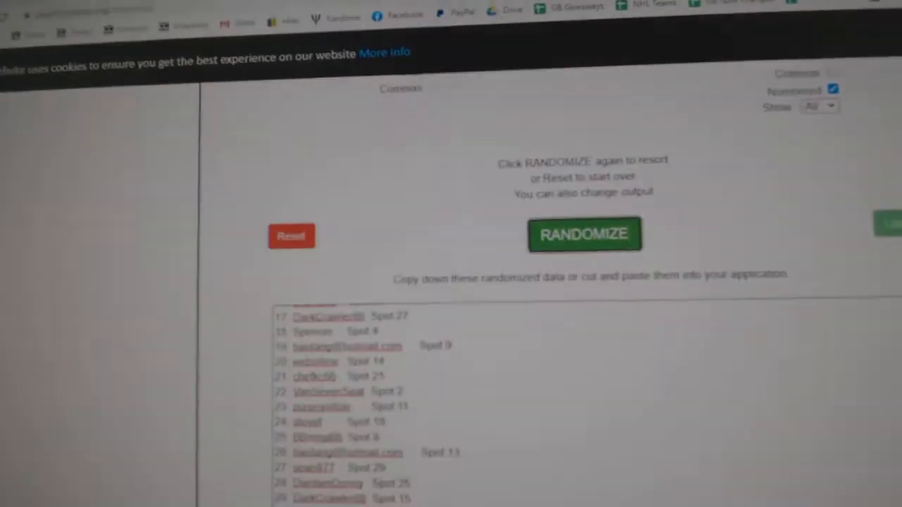
Step: Reshuffle the numbered list of NHL team names into a new random order with RANDOMIZE
click(583, 234)
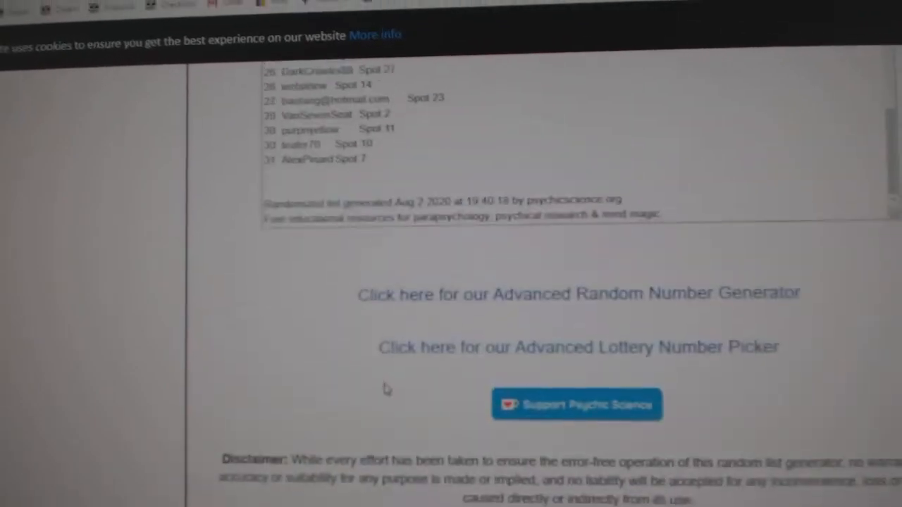
right_click(338, 317)
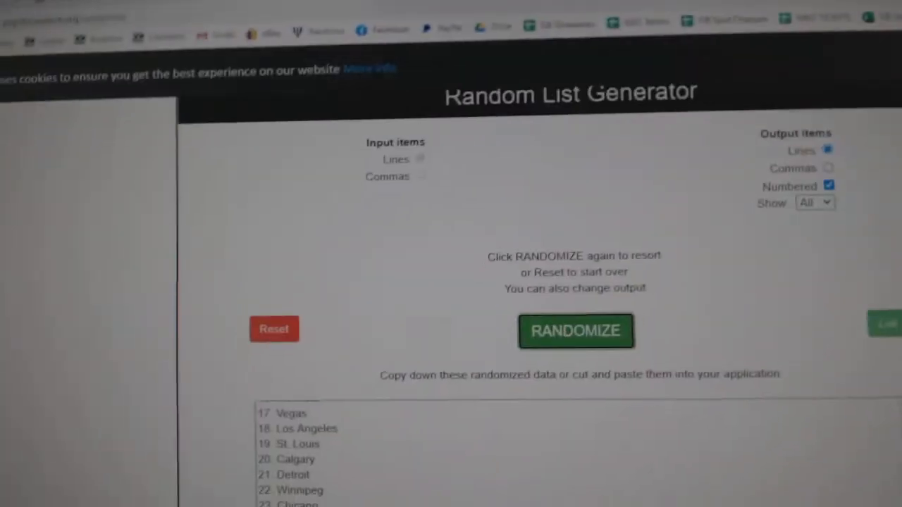
click(576, 330)
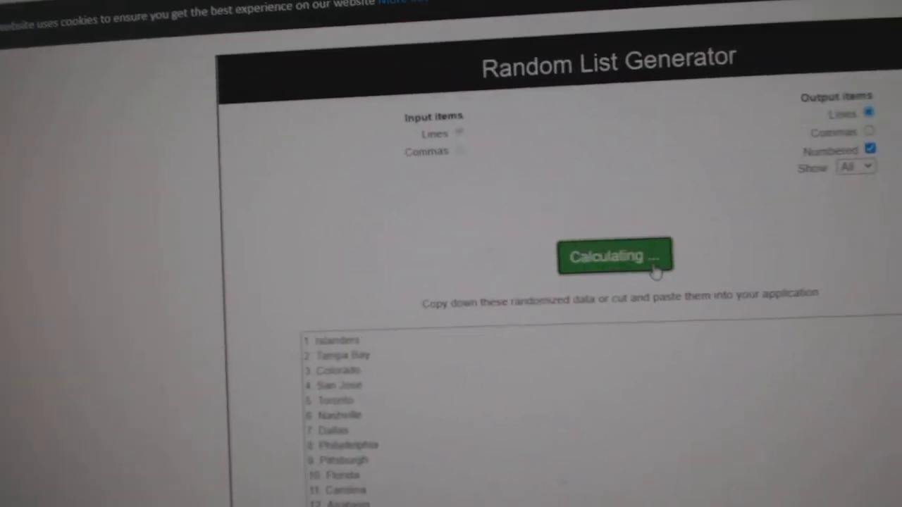
click(614, 256)
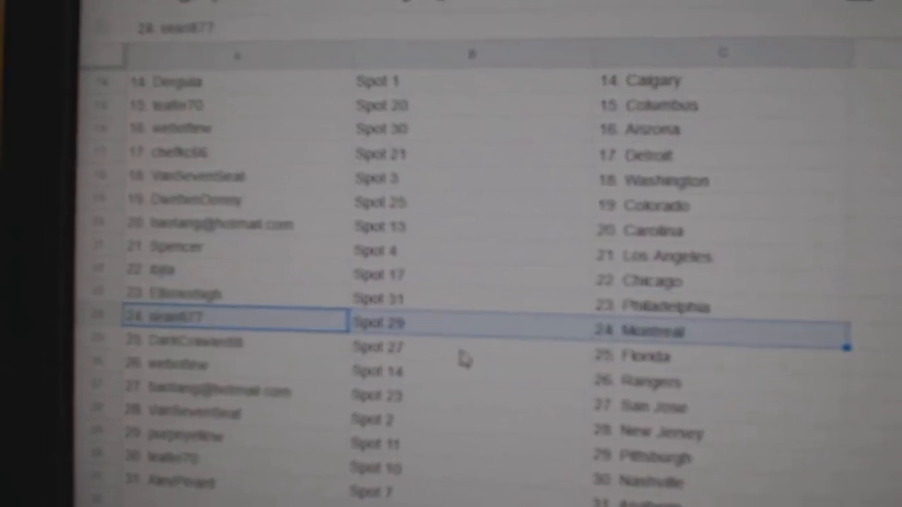
Step: Select row 26 to confirm its name, spot number and team line up across columns A-C
click(225, 366)
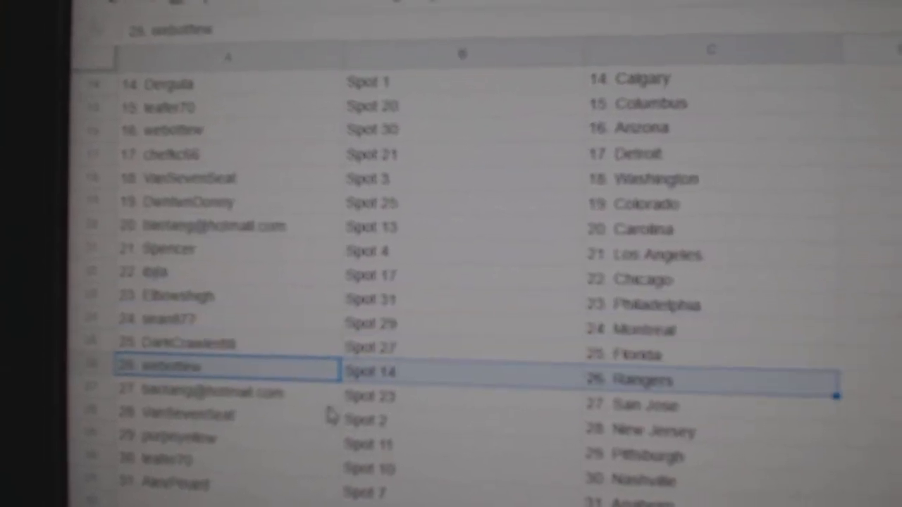